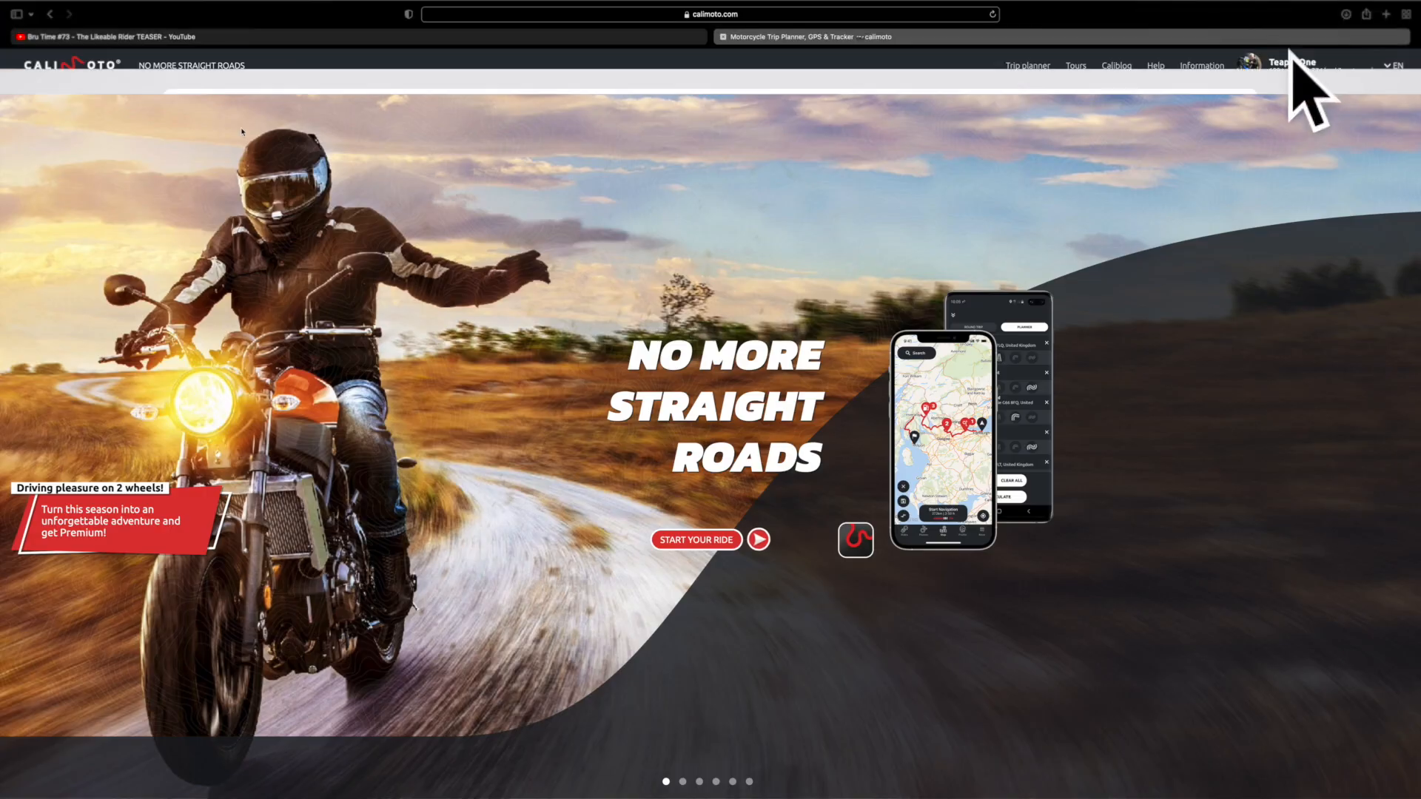
# Switch from the Calimoto home page to the trip planner map with empty start and destination.
pyautogui.click(1026, 64)
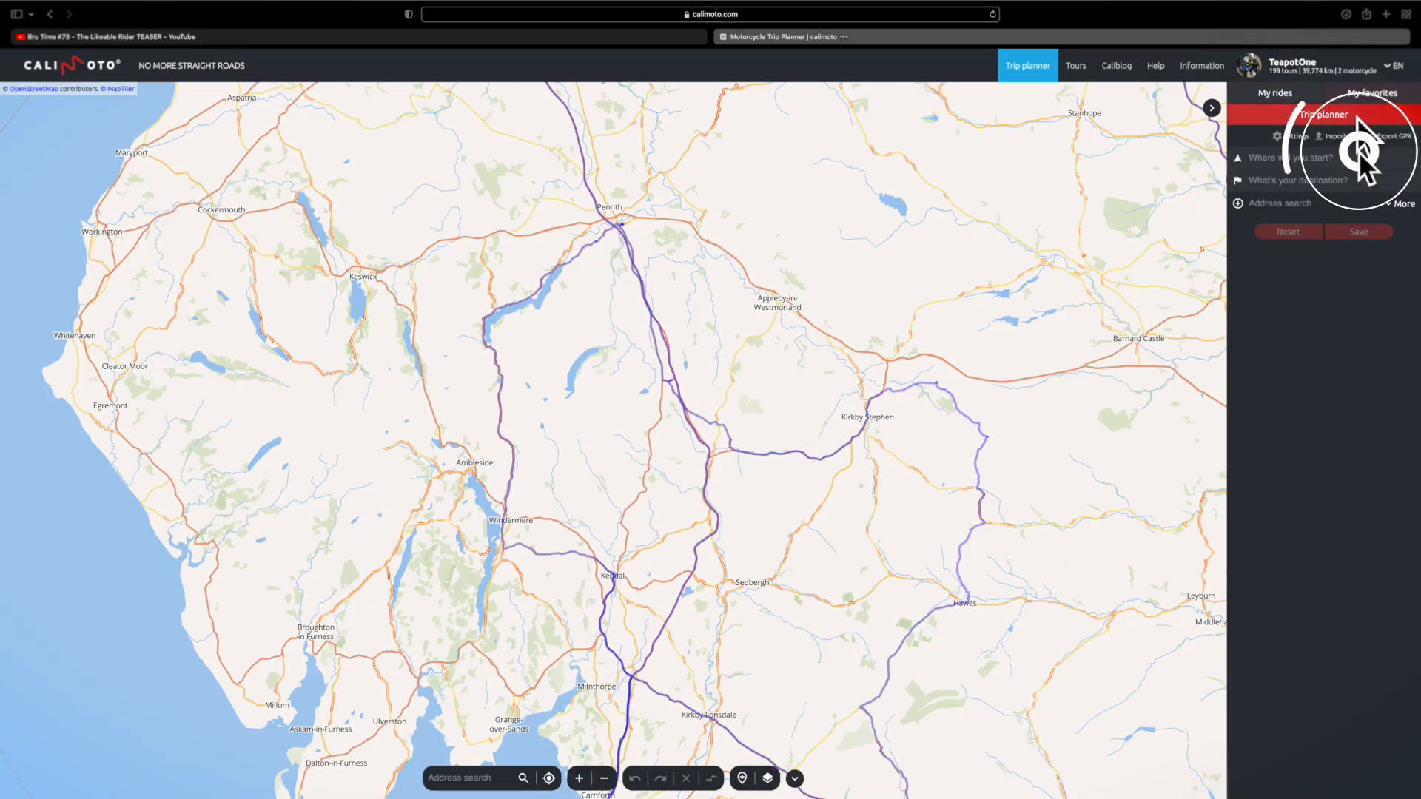